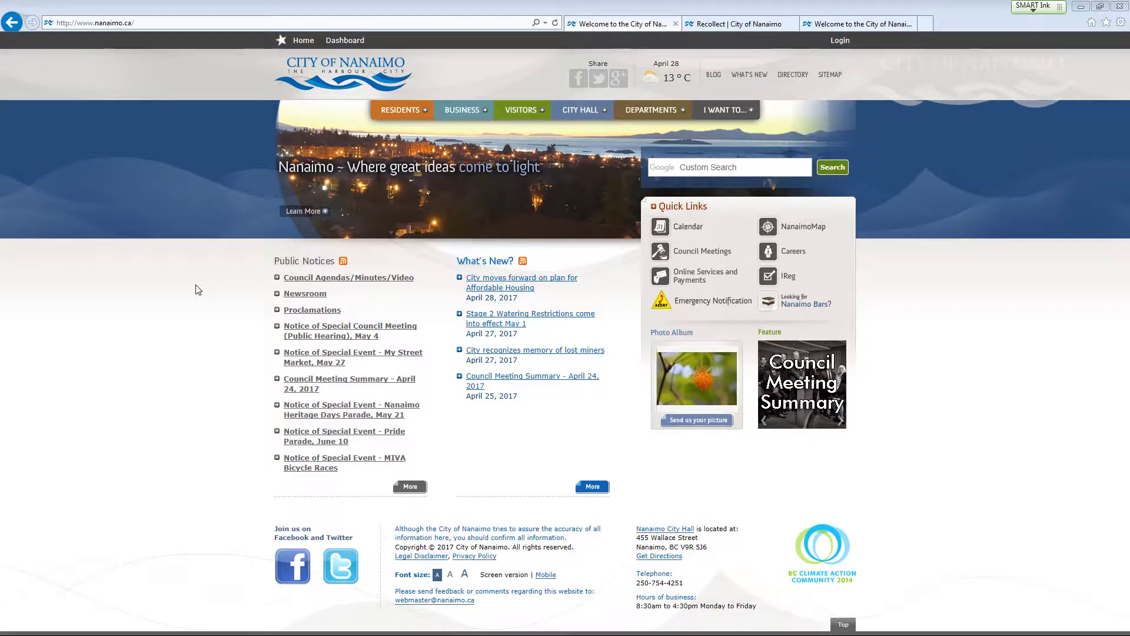
Go to nanaimo.ca/goto/GarbageCalendar, then Departments > Garbage and Recycling to reach Recollect.
{"action": "type", "text": "www.nanaimo.ca/goto/"}
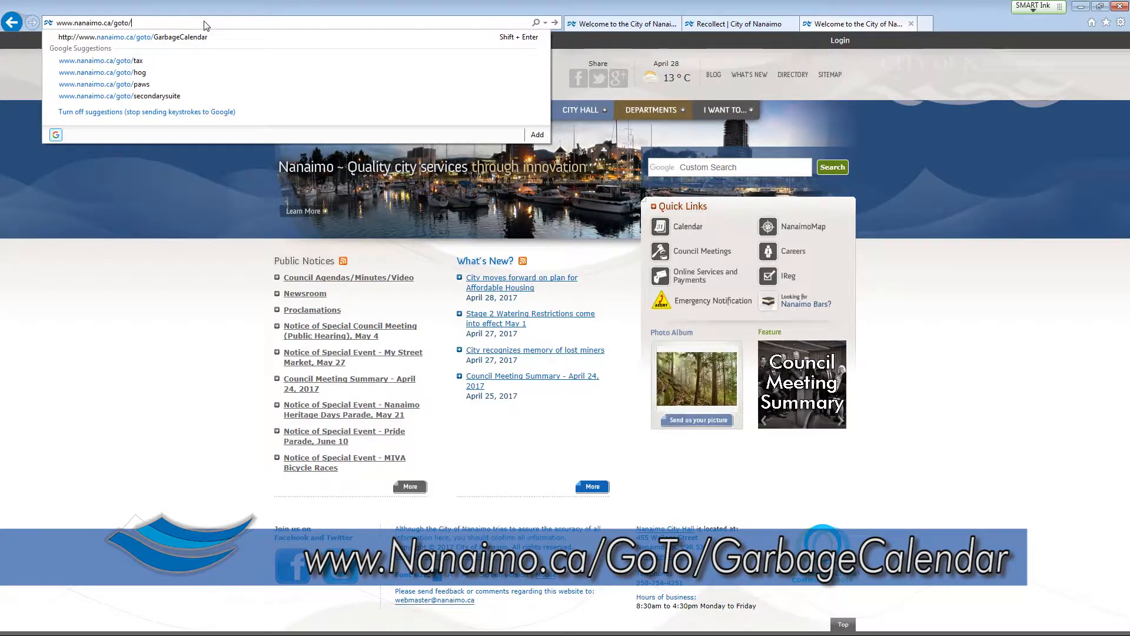
{"action": "type", "text": "GarbageCalendar"}
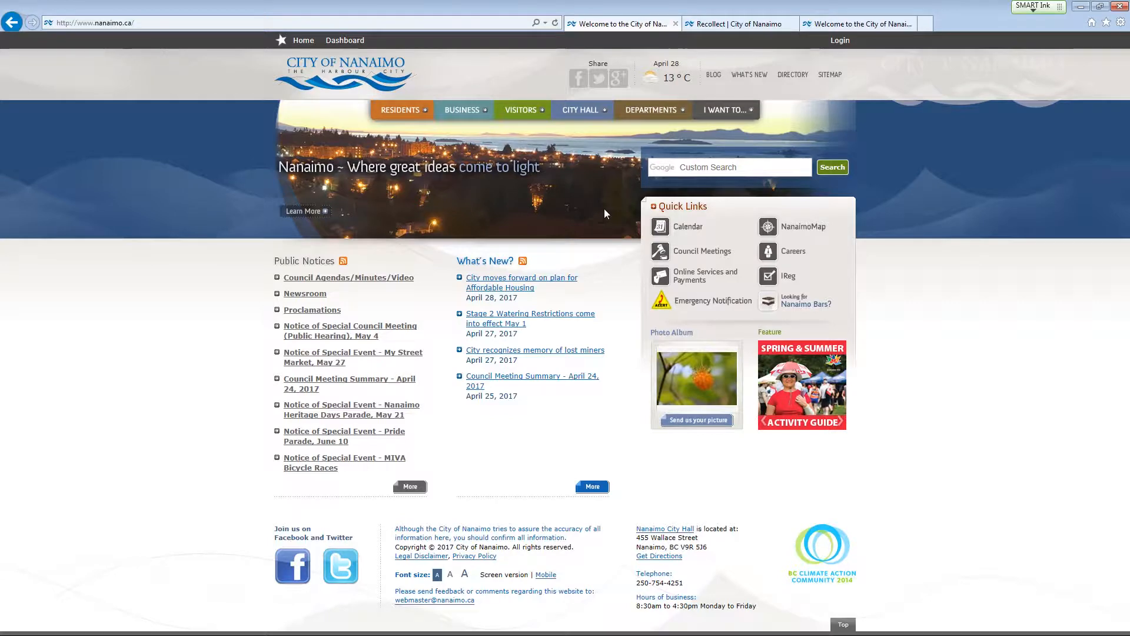
{"action": "left_click", "coordinate": [652, 109]}
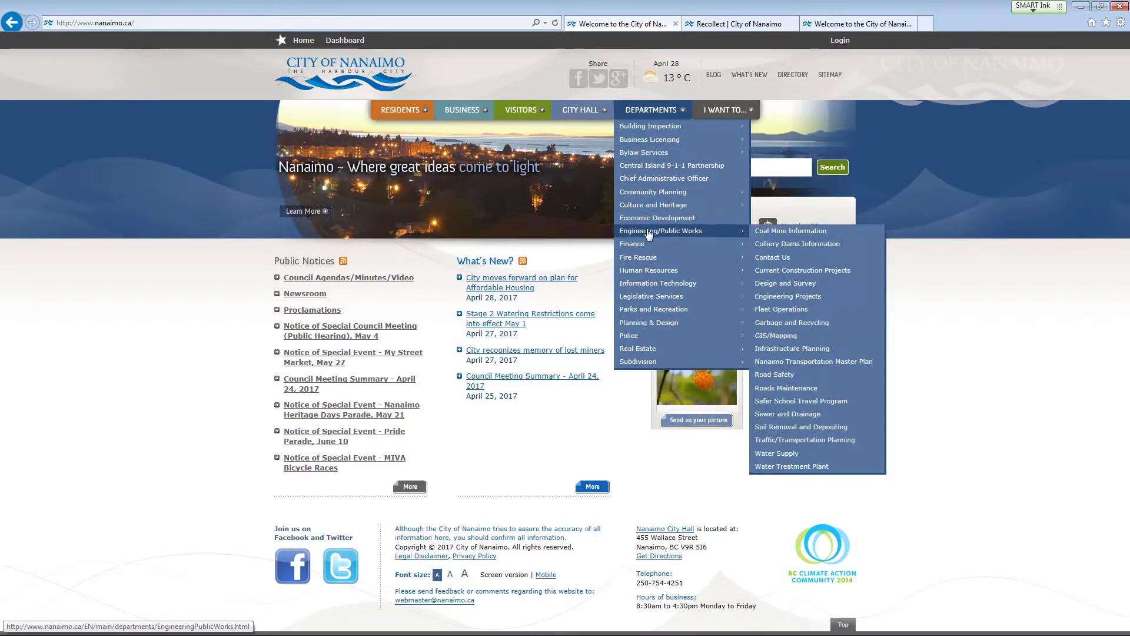
{"action": "mouse_move", "coordinate": [792, 322]}
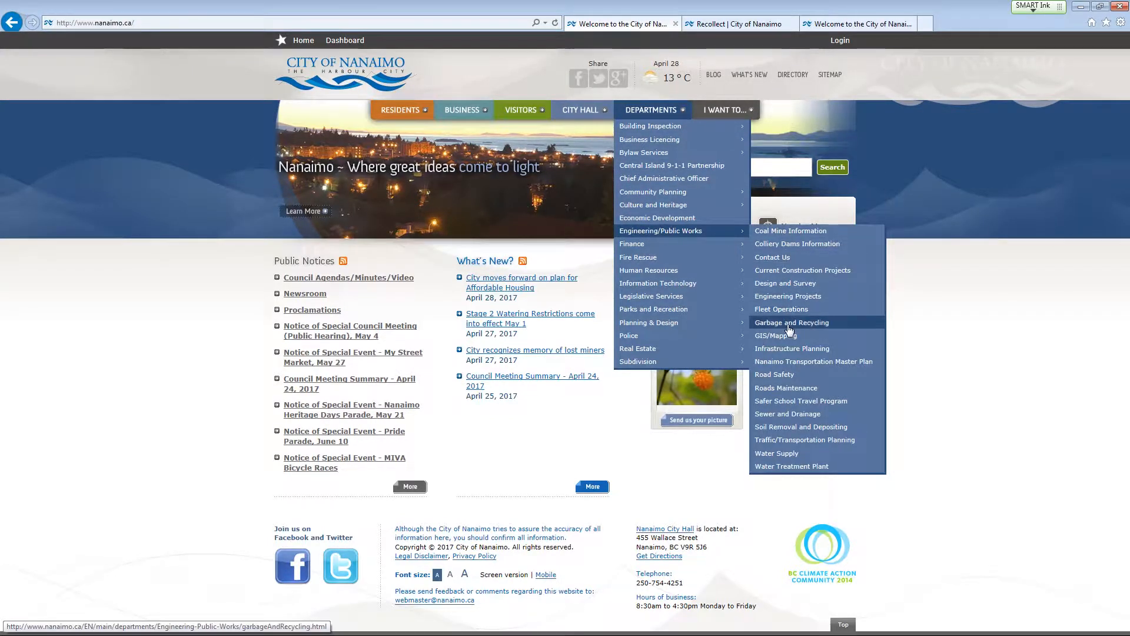
{"action": "left_click", "coordinate": [791, 322]}
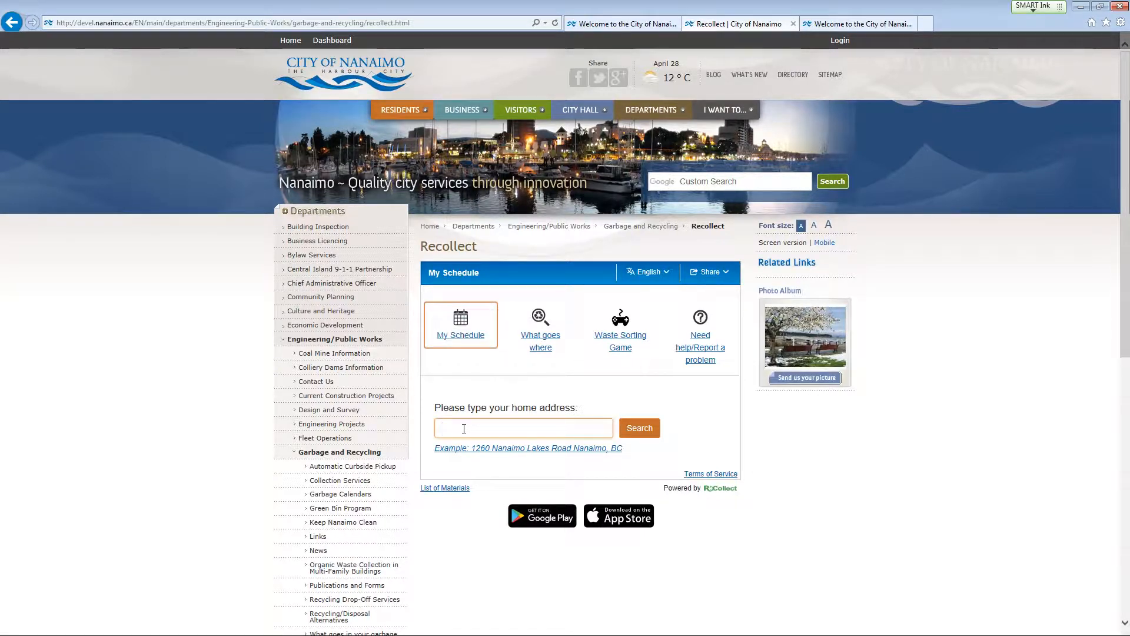
{"action": "type", "text": "1260 nanaimo lakes road"}
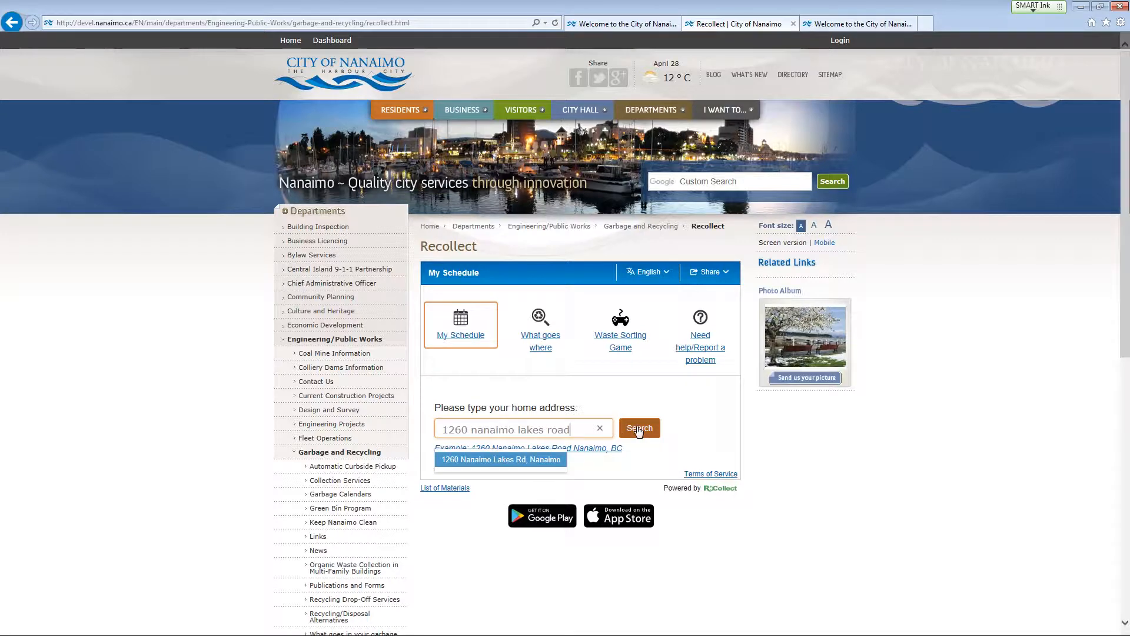
{"action": "left_click", "coordinate": [639, 428]}
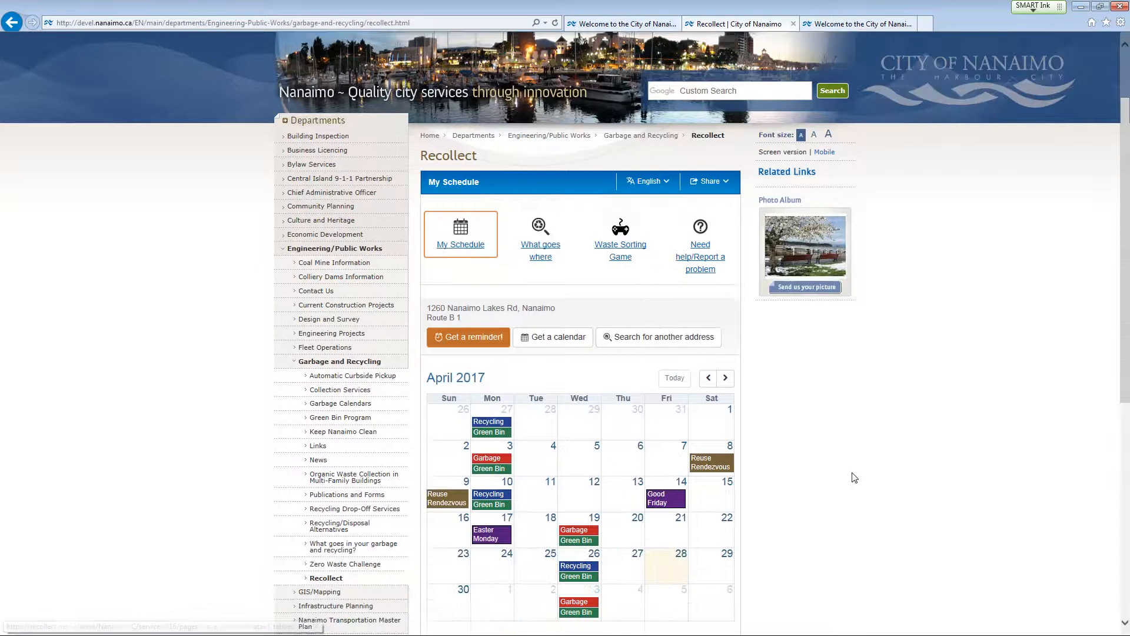
{"action": "scroll", "scroll_direction": "down", "scroll_amount": 3}
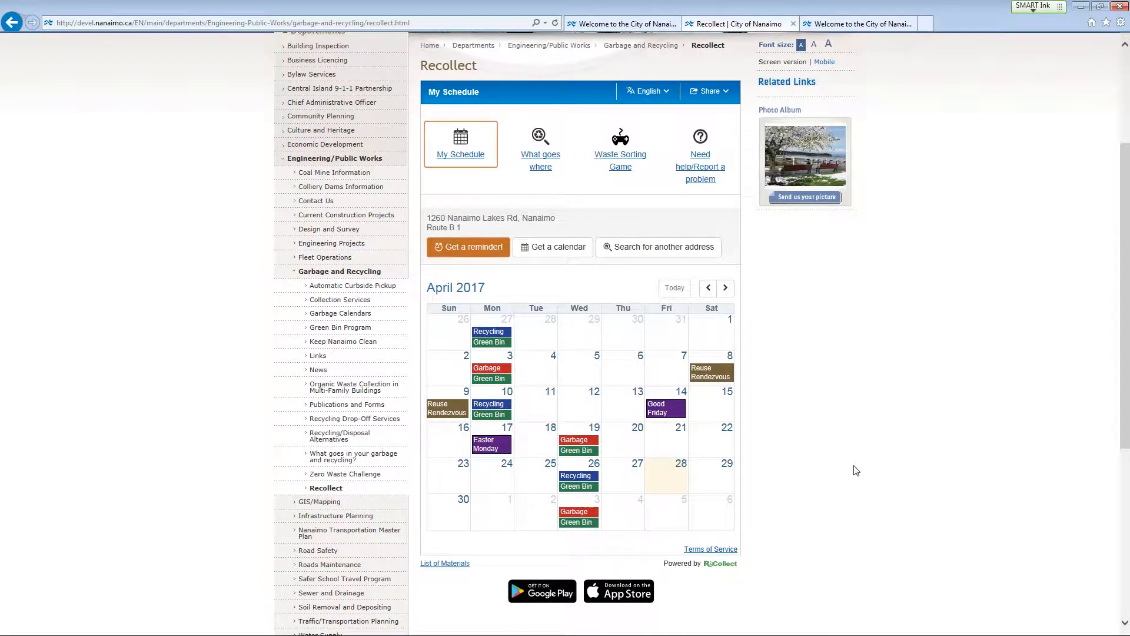
{"action": "mouse_move", "coordinate": [782, 392]}
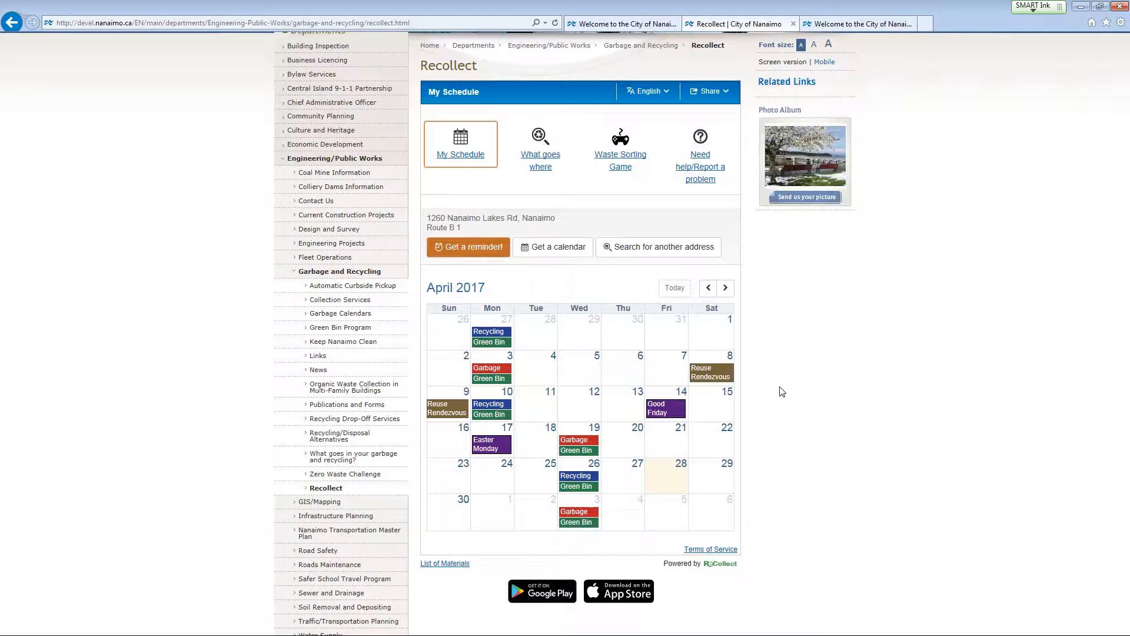
{"action": "left_click", "coordinate": [467, 247]}
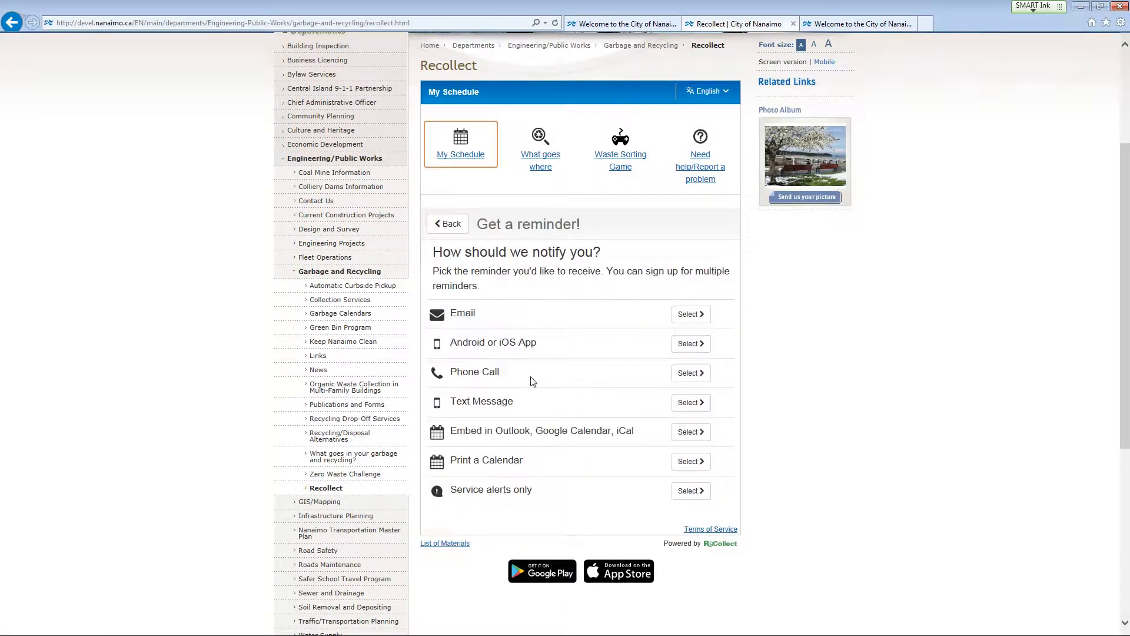
{"action": "left_click", "coordinate": [447, 224]}
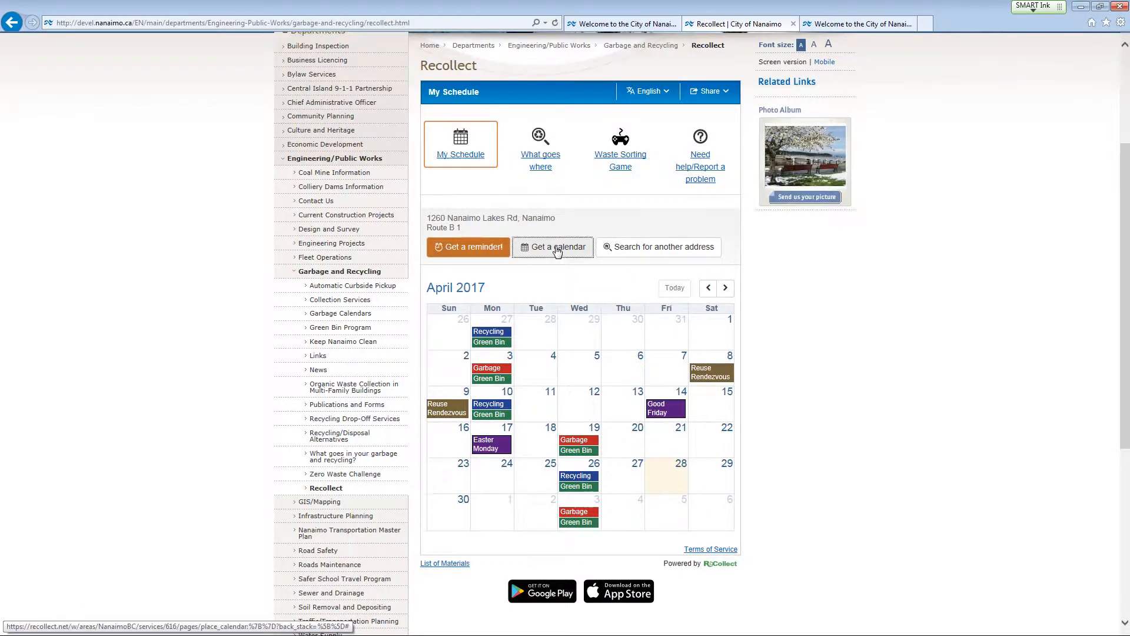
Open the Get a calendar options for Google Calendar, iCal, Outlook or printing.
{"action": "left_click", "coordinate": [553, 247]}
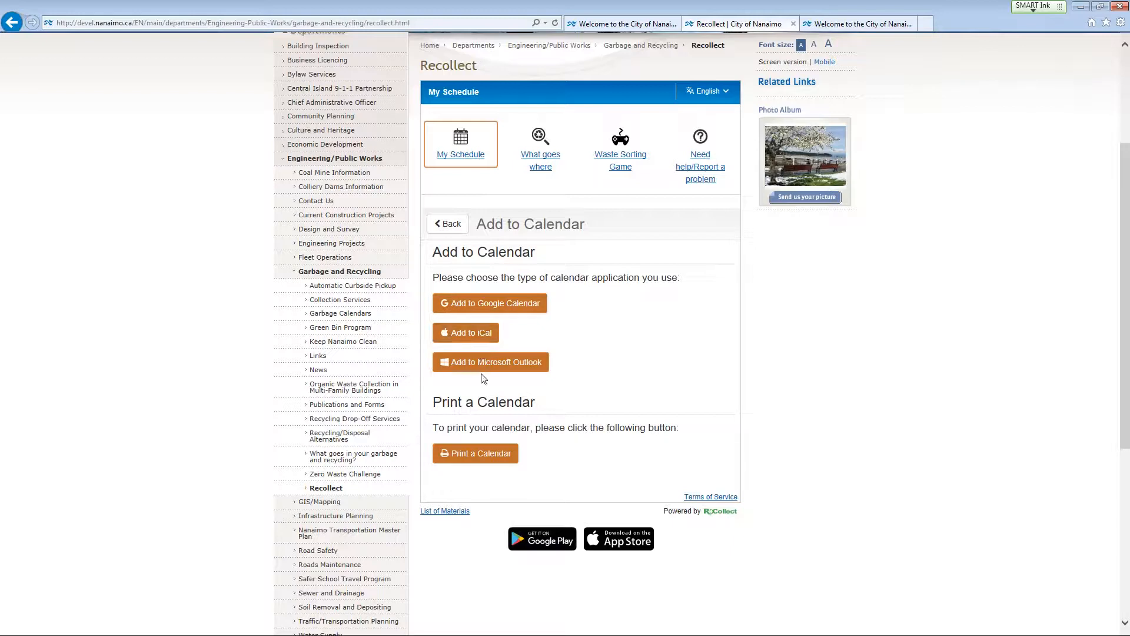
{"action": "mouse_move", "coordinate": [535, 453]}
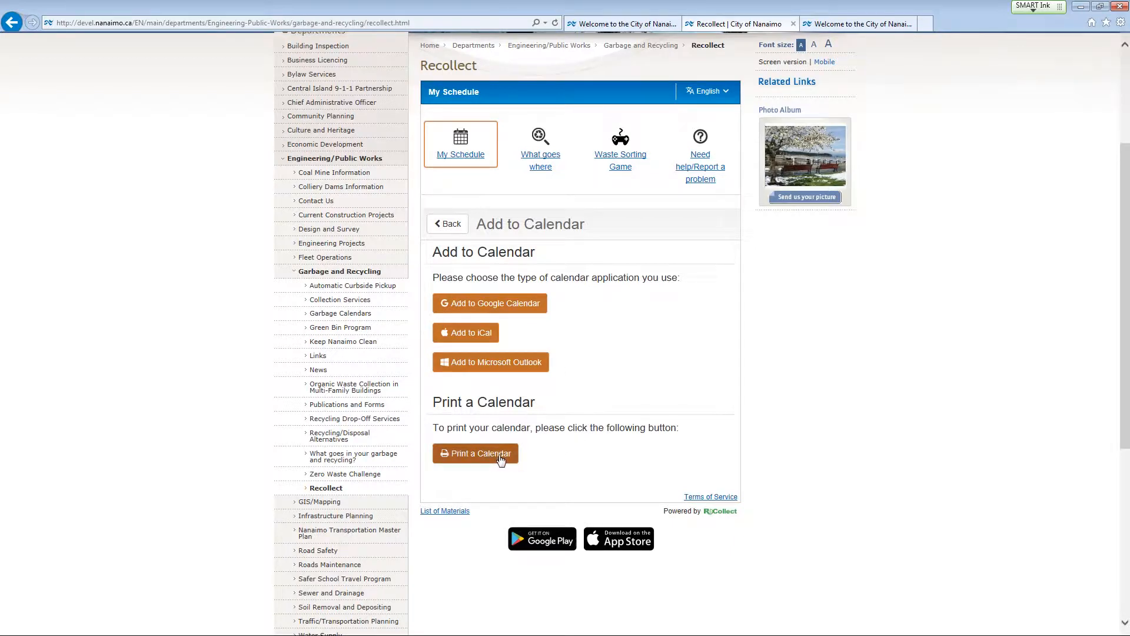
{"action": "left_click", "coordinate": [476, 453]}
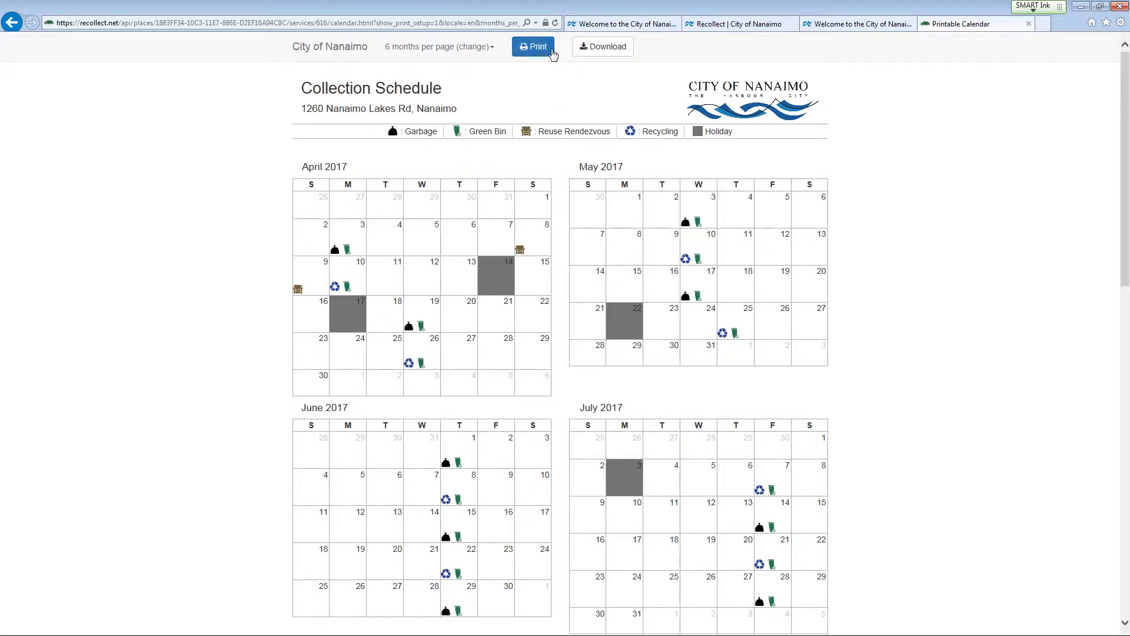
{"action": "mouse_move", "coordinate": [608, 46]}
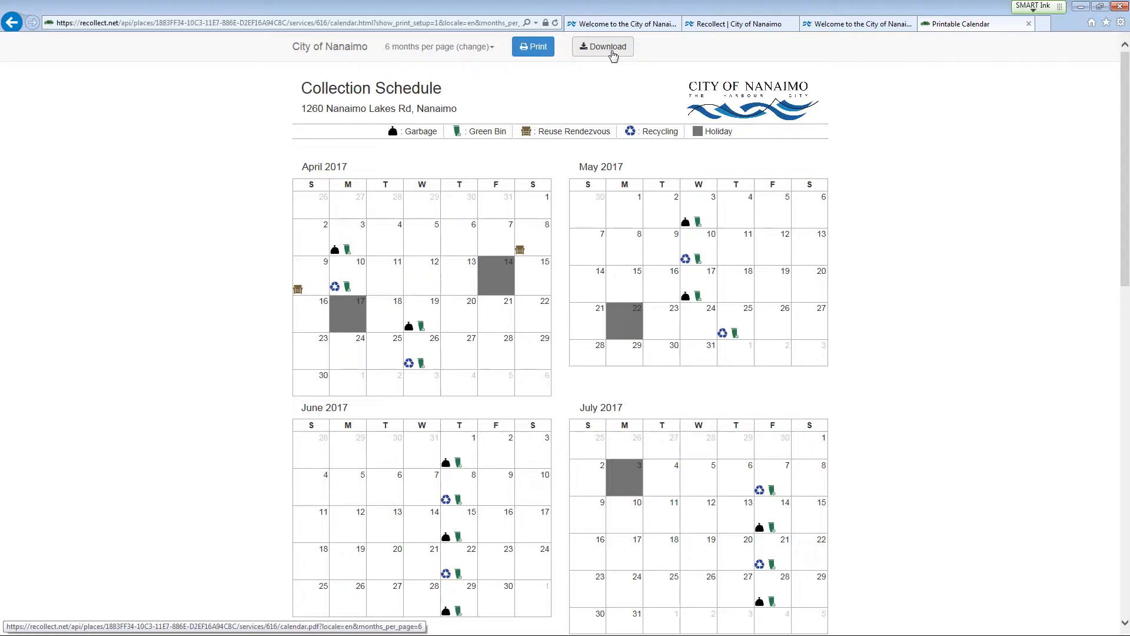